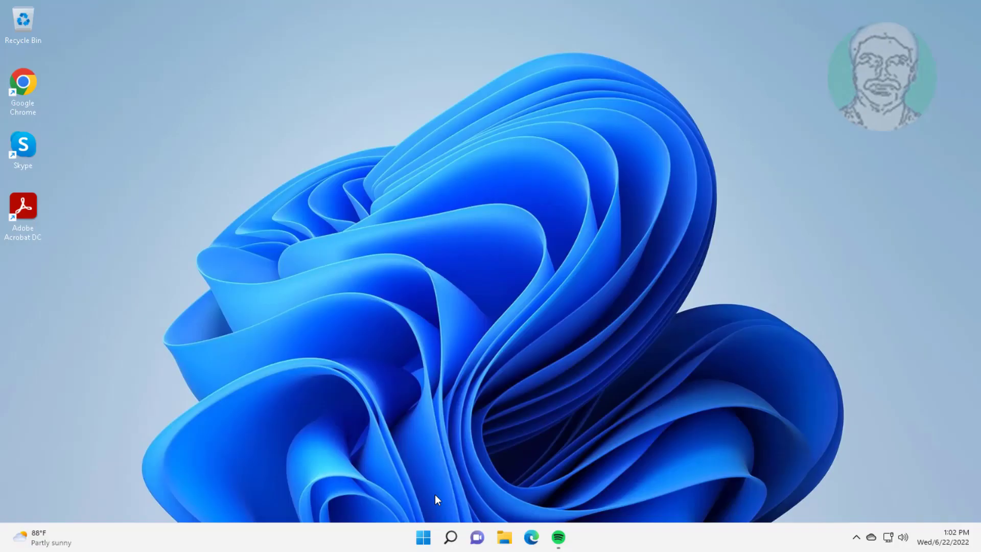
# Launch Device Manager from the Start right-click menu and reveal the VMware SVGA 3D display adapter's actions
pyautogui.rightClick(423, 536)
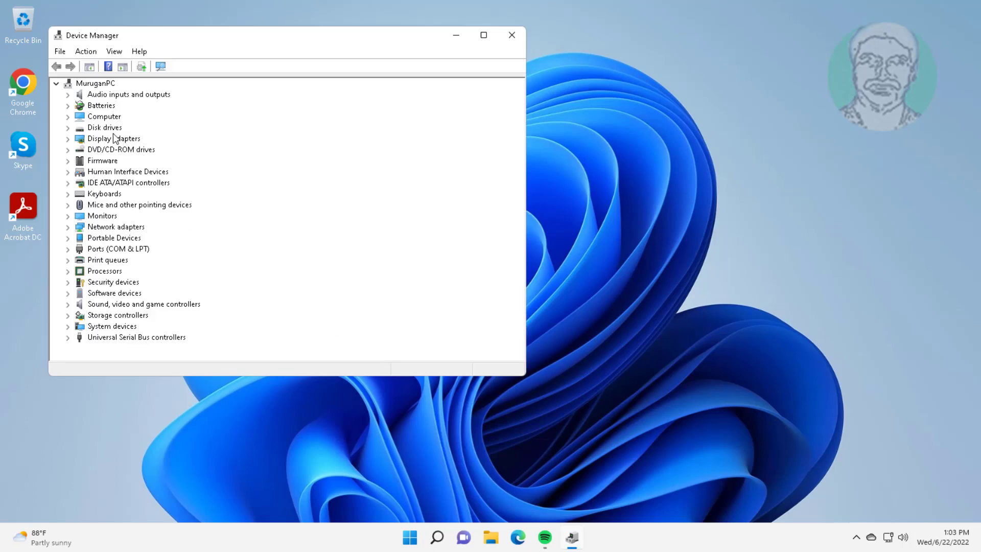
pyautogui.click(113, 138)
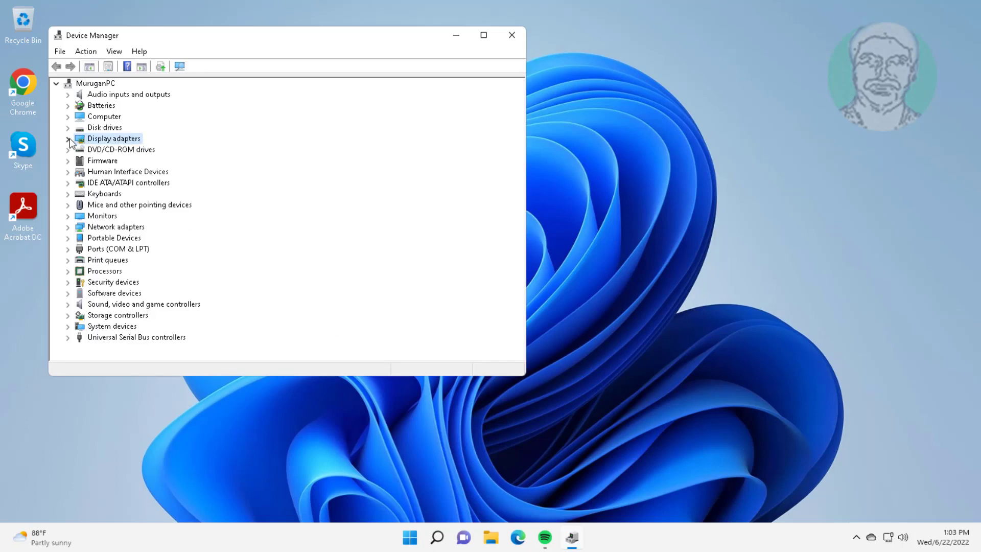
pyautogui.click(67, 138)
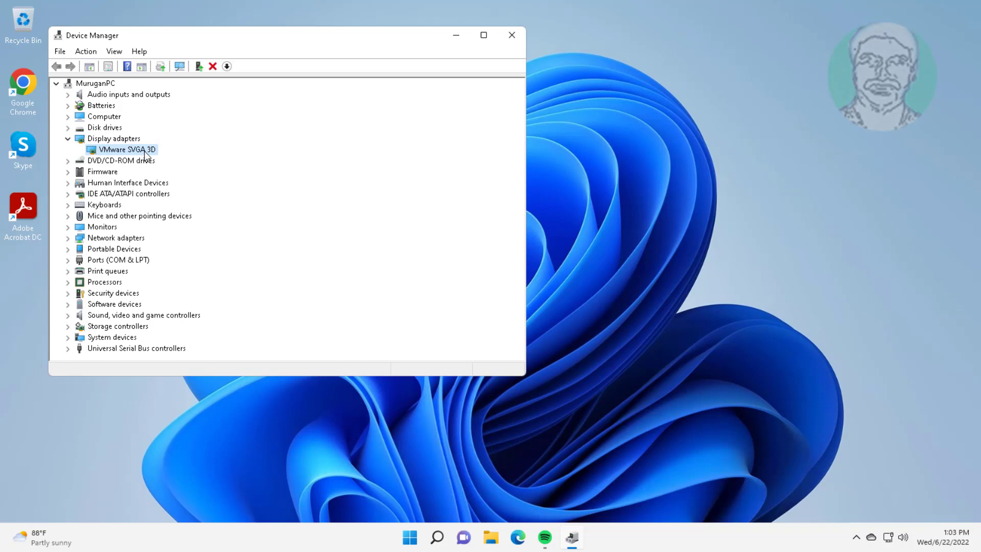
pyautogui.rightClick(123, 149)
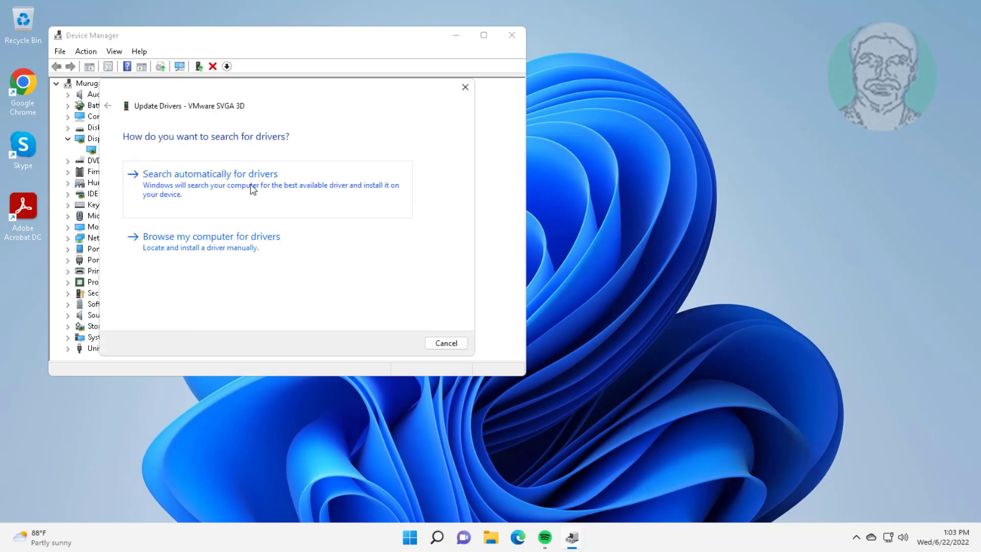
# Run the automatic driver search, which finds the best driver already installed, and exit Device Manager
pyautogui.click(210, 174)
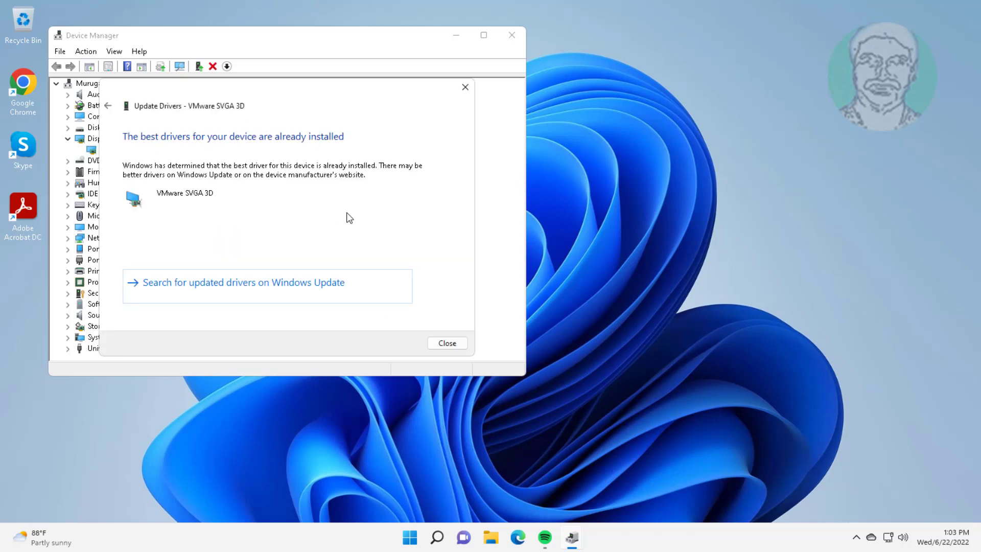
pyautogui.click(447, 344)
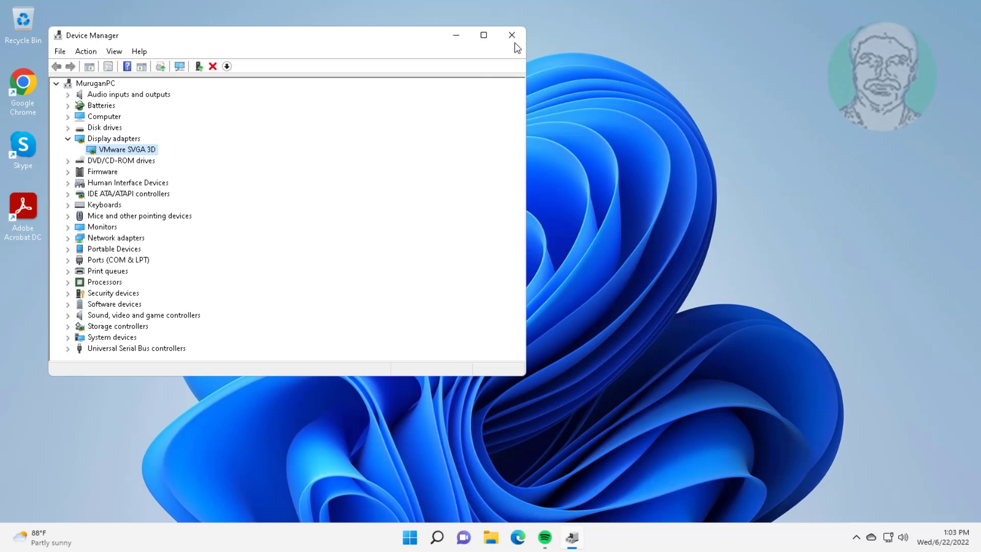
pyautogui.click(511, 35)
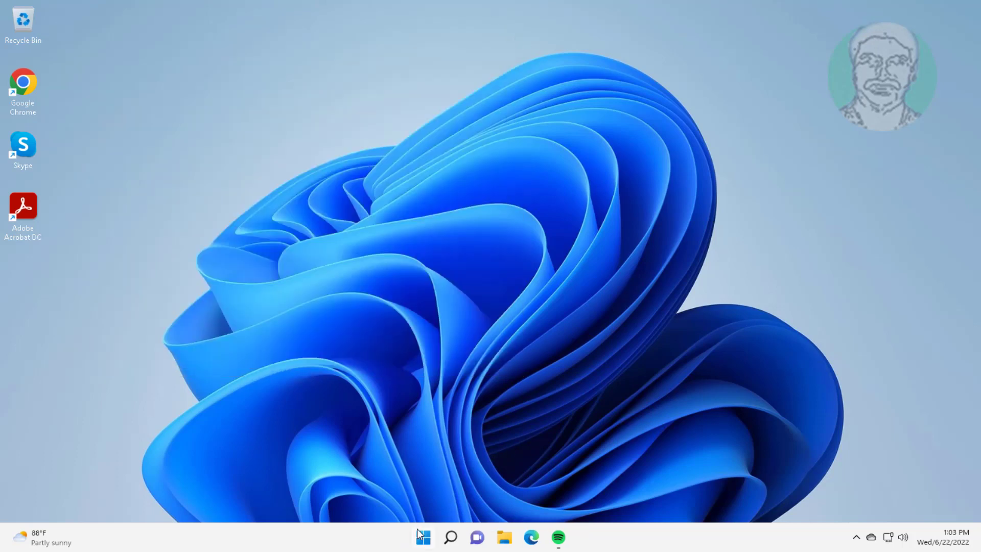
# Return to Device Manager and select the Display adapters category again
pyautogui.rightClick(423, 537)
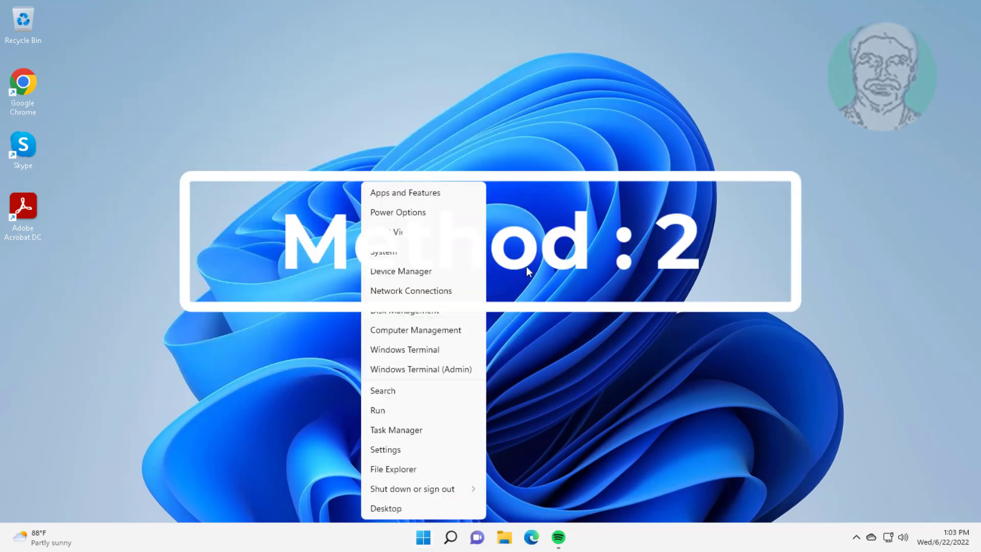
pyautogui.click(400, 271)
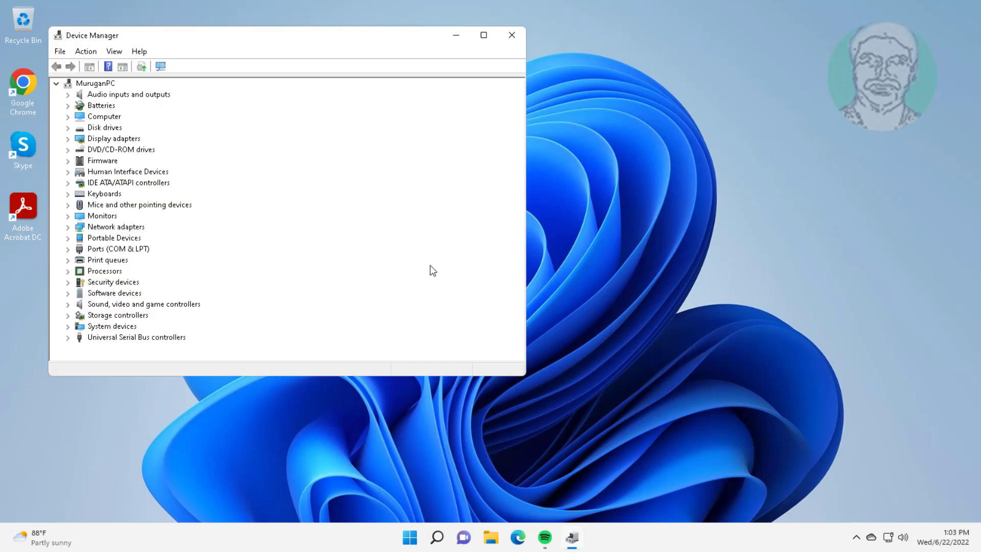
pyautogui.click(113, 138)
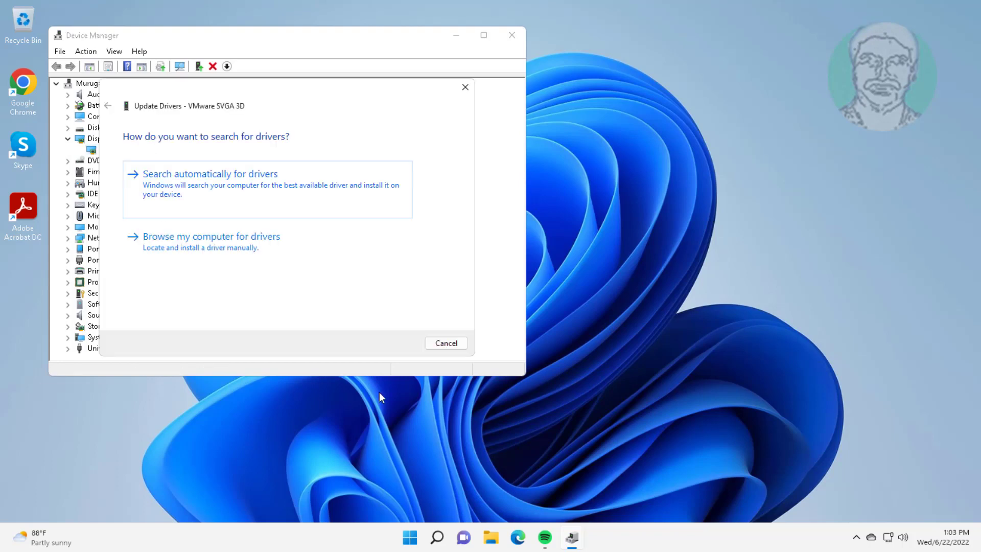
# Reinstall the VMware SVGA 3D driver picked manually from the compatible drivers list
pyautogui.click(210, 237)
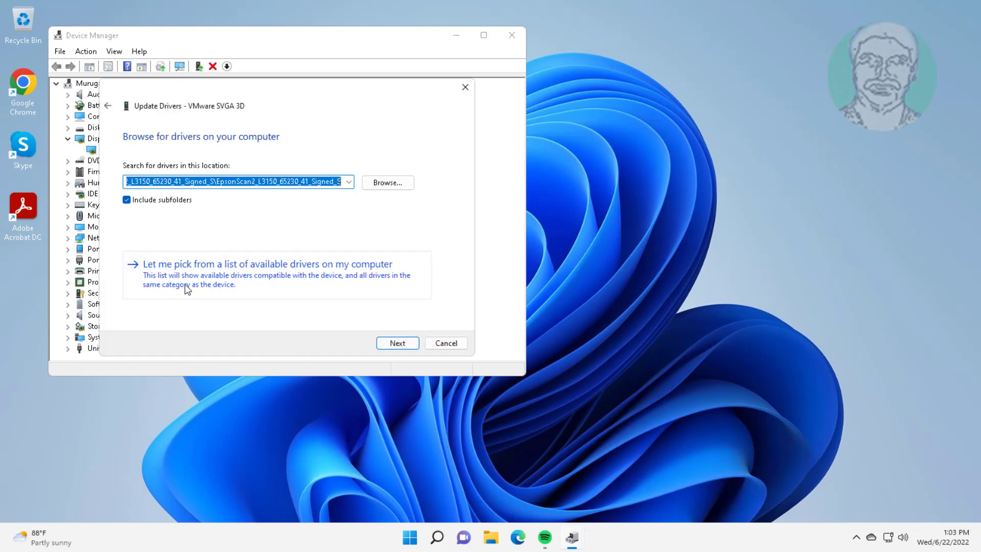
pyautogui.click(267, 264)
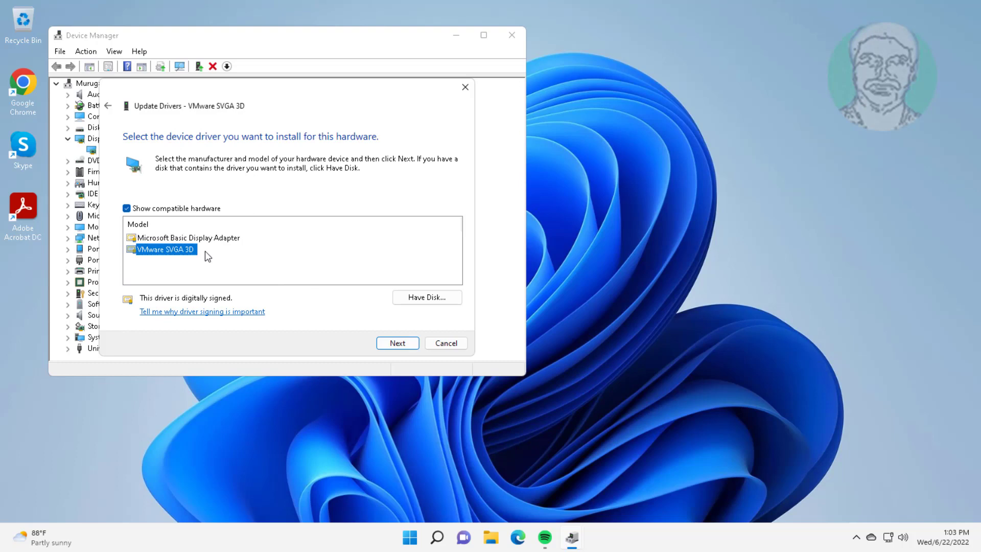
pyautogui.click(397, 344)
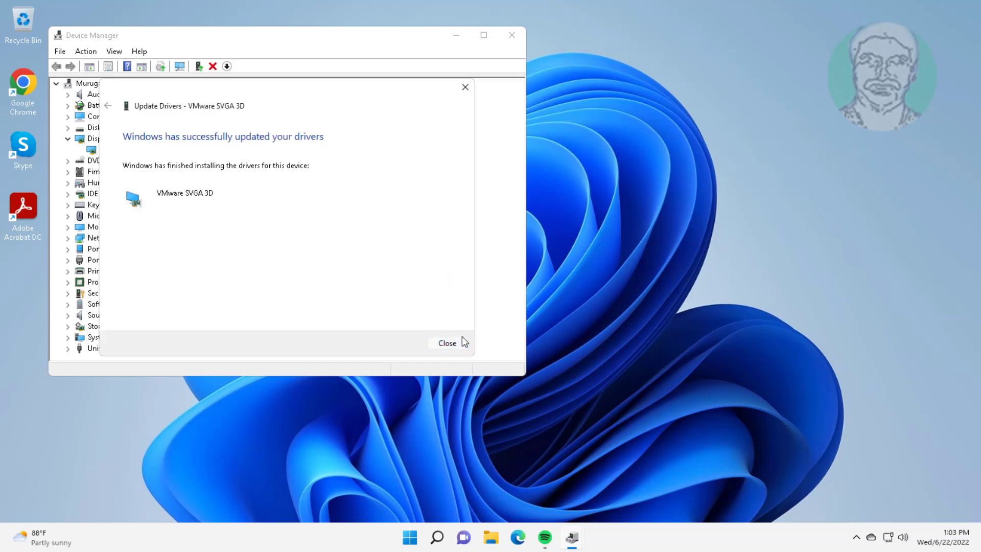
pyautogui.click(447, 344)
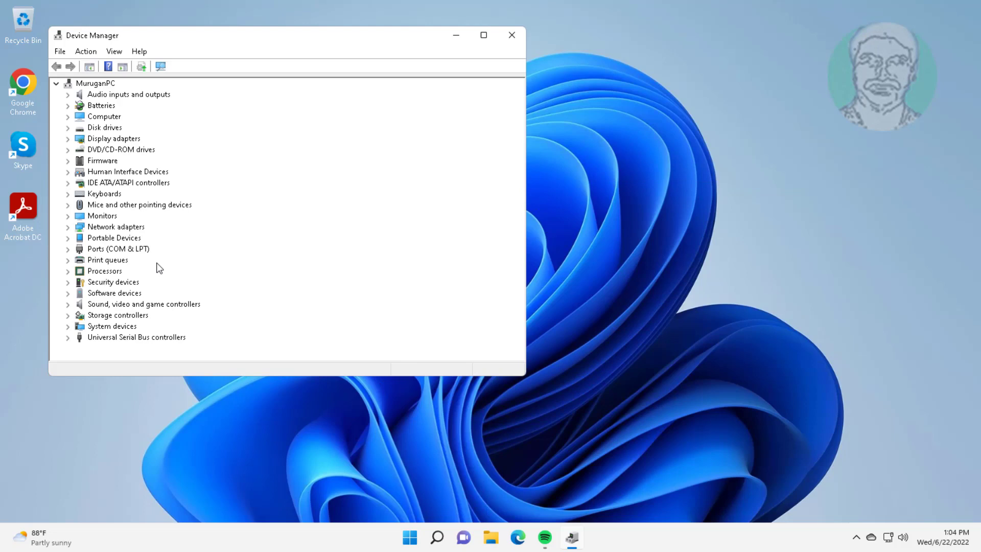
# Uninstall the VMware SVGA 3D display adapter, confirming its removal, and leave Device Manager
pyautogui.click(114, 138)
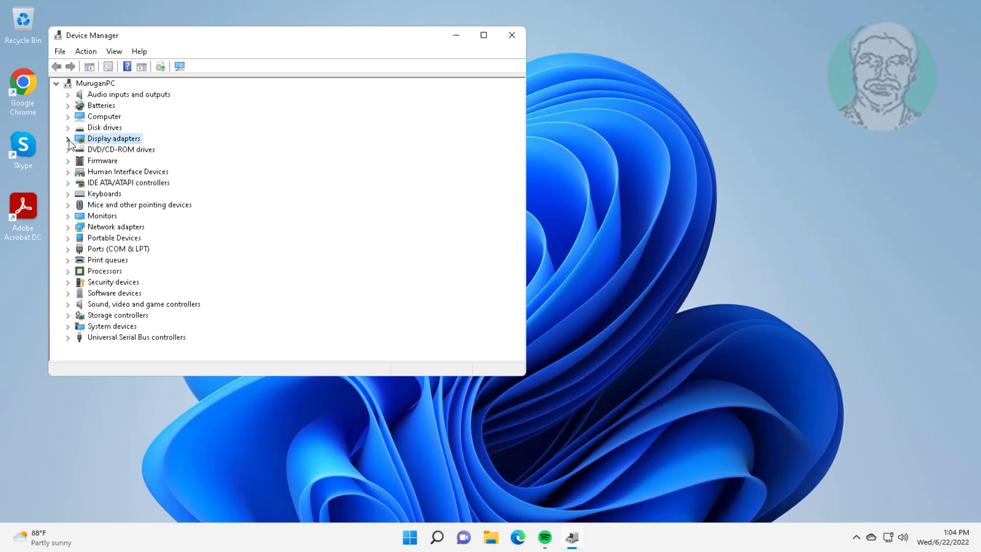
pyautogui.rightClick(121, 149)
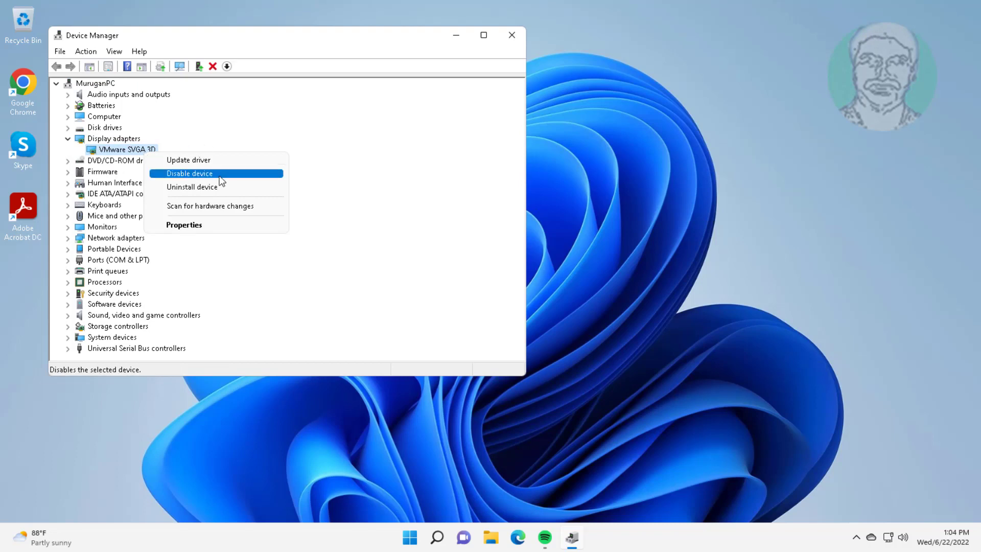
pyautogui.moveTo(216, 187)
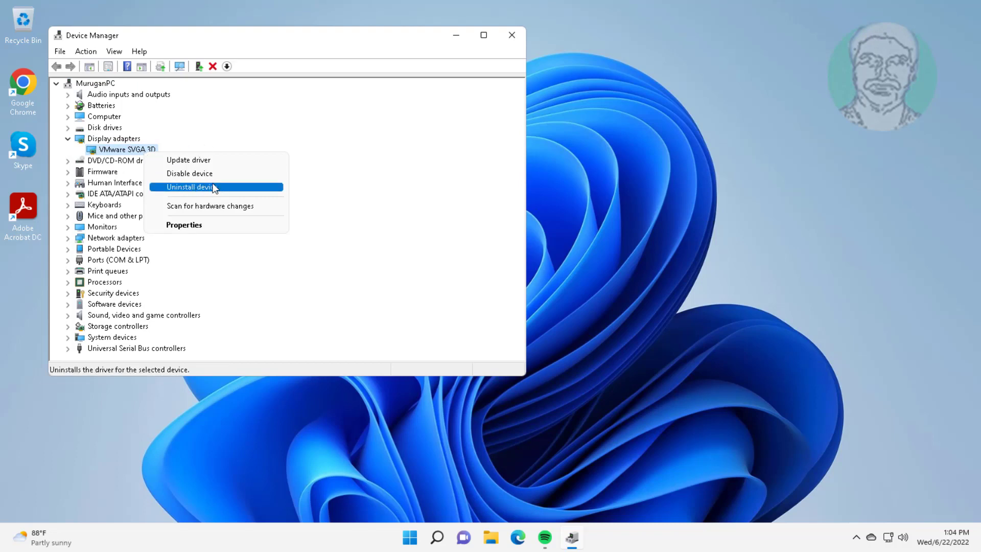
pyautogui.click(192, 186)
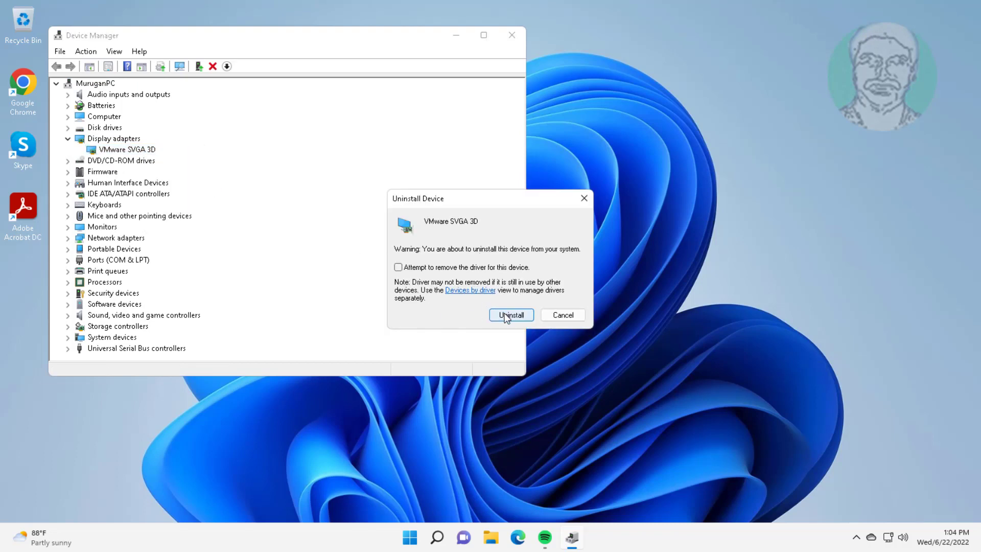
pyautogui.click(511, 315)
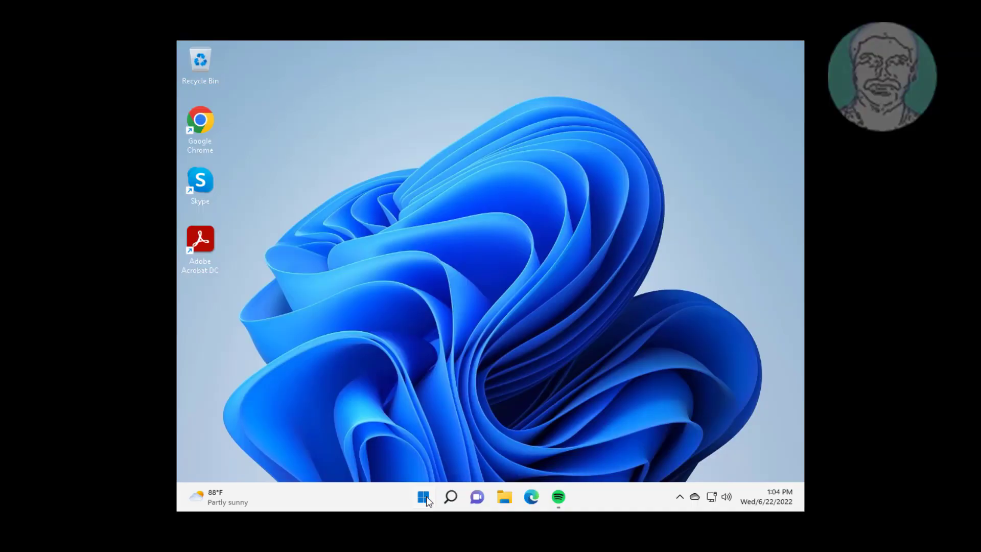
pyautogui.click(424, 496)
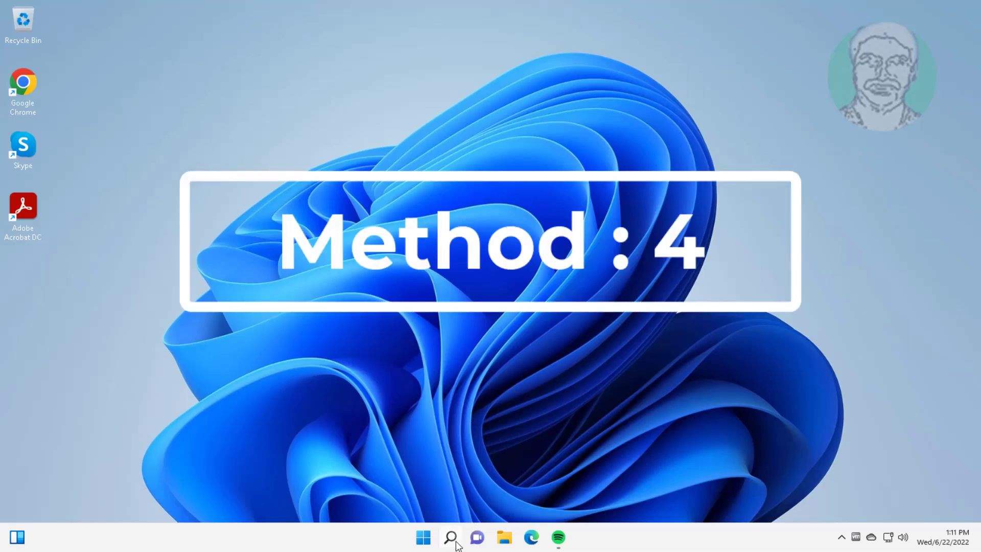
# Start Command Prompt as administrator via Windows search for 'cmd', approving the UAC prompt
pyautogui.click(449, 536)
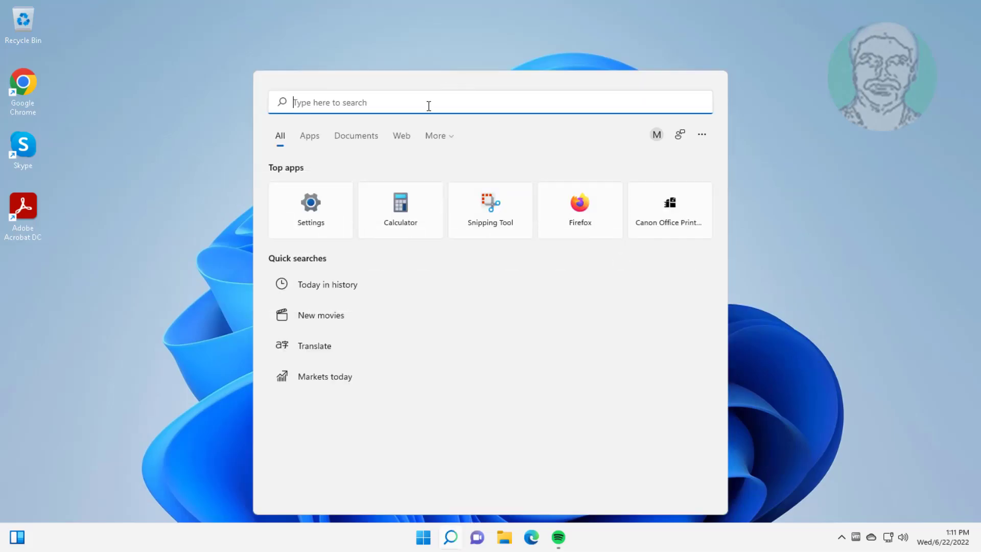
pyautogui.write('cmd')
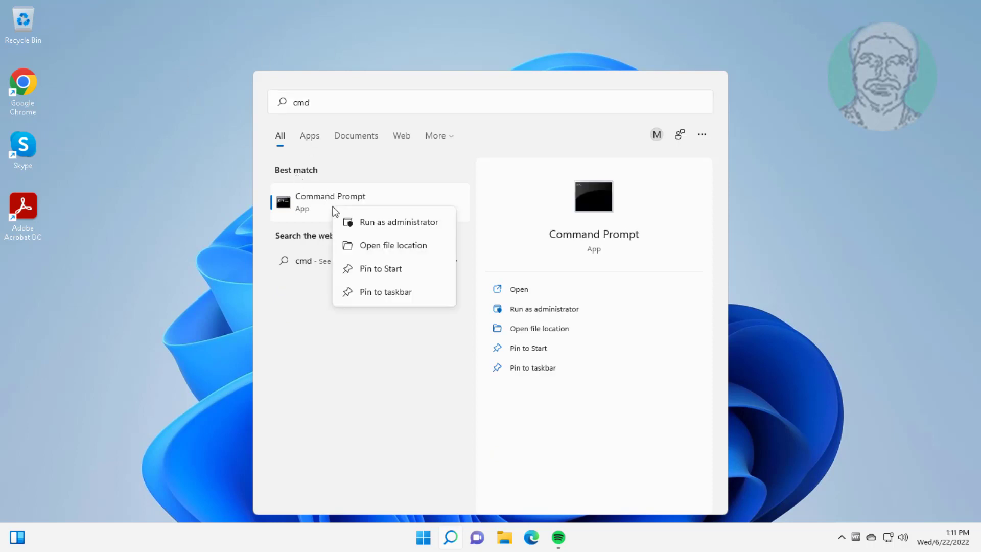
pyautogui.click(398, 222)
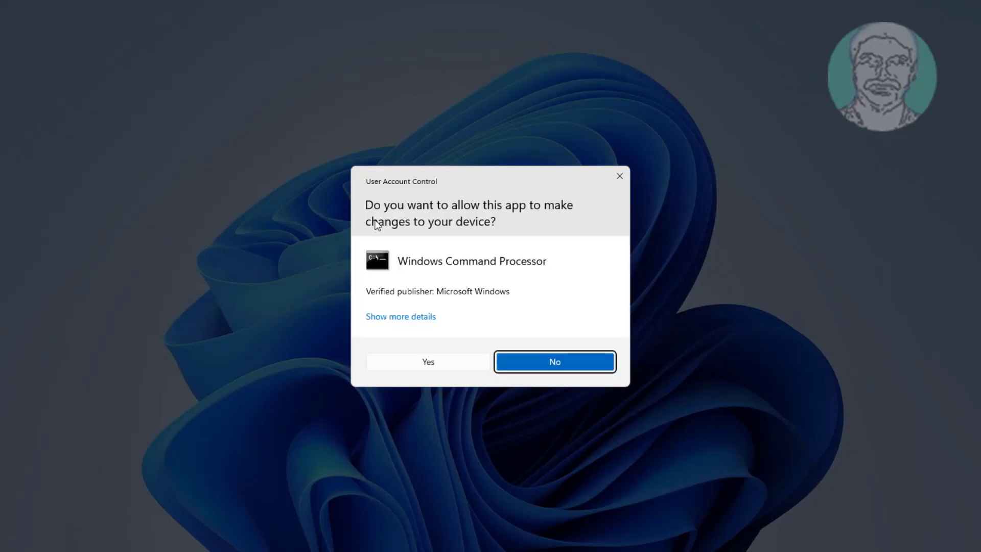
pyautogui.click(429, 362)
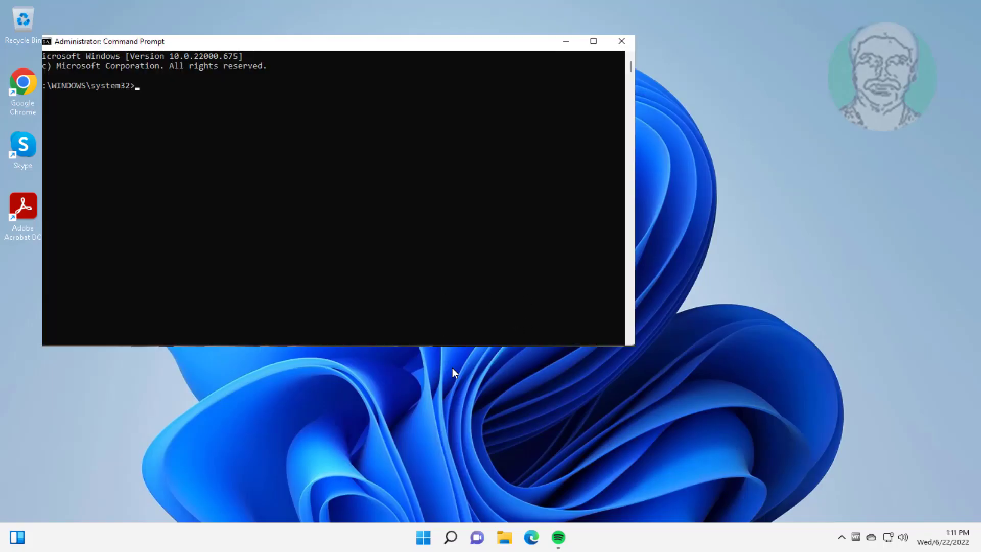
# Run 'sfc /scannow' so corrupt system files are found and repaired
pyautogui.write('sfc')
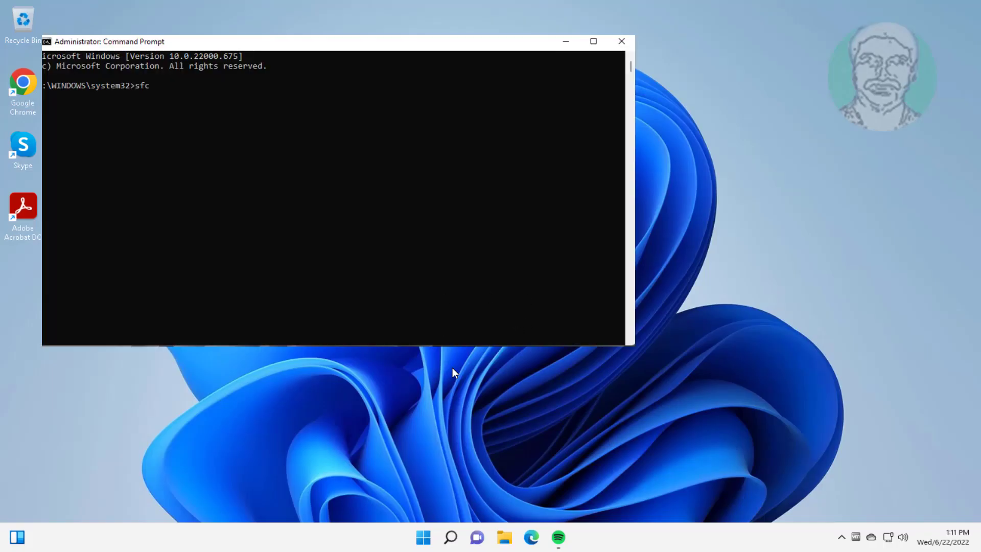
pyautogui.write('/scannow')
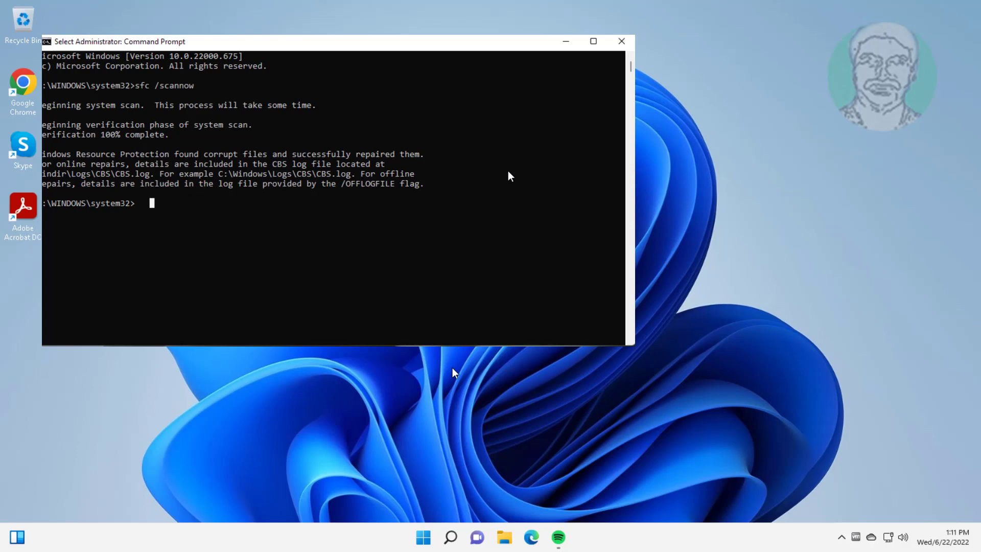
# Run 'dism /online /cleanup-image /restorehealth' to successful completion, then begin entering 'exit'
pyautogui.write('d')
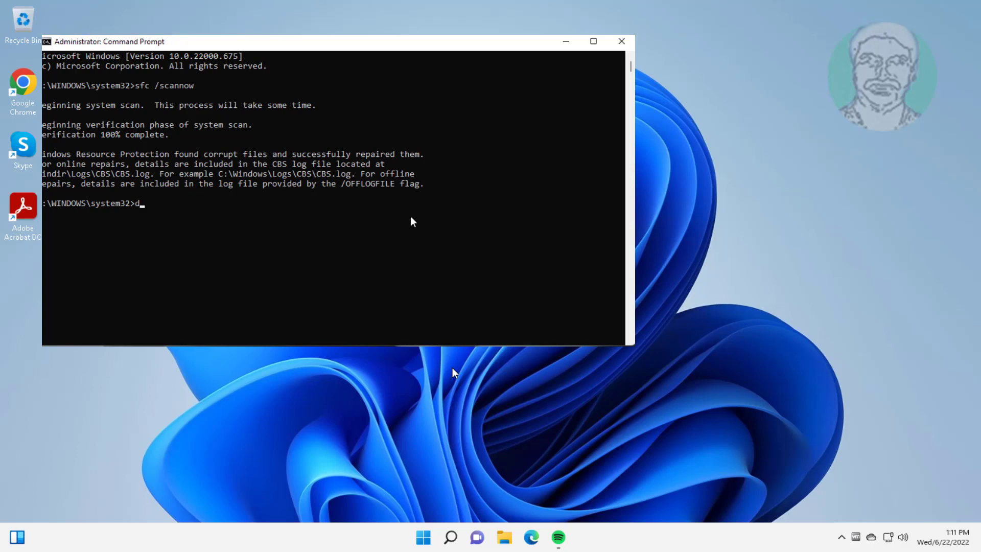
pyautogui.write('ism /online /clean')
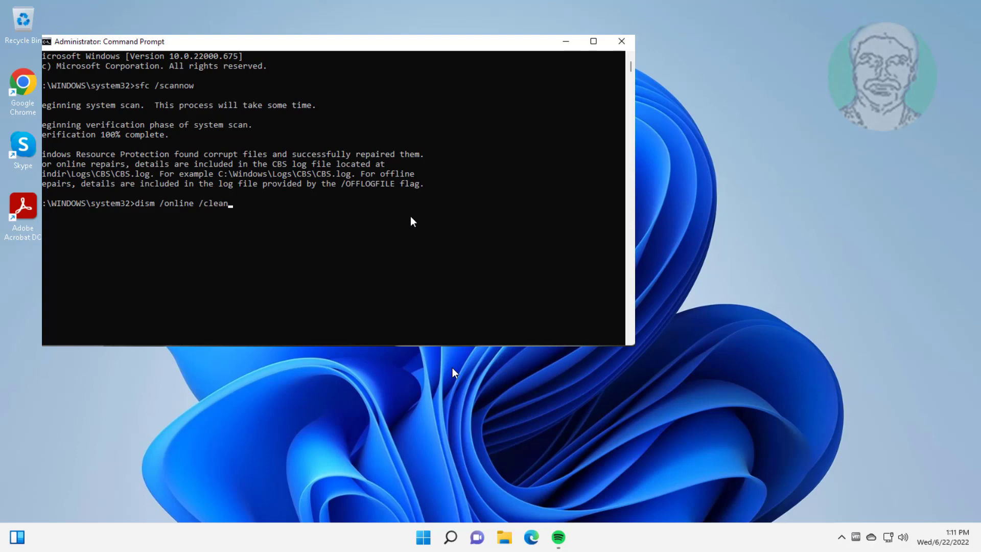
pyautogui.write('up-ima')
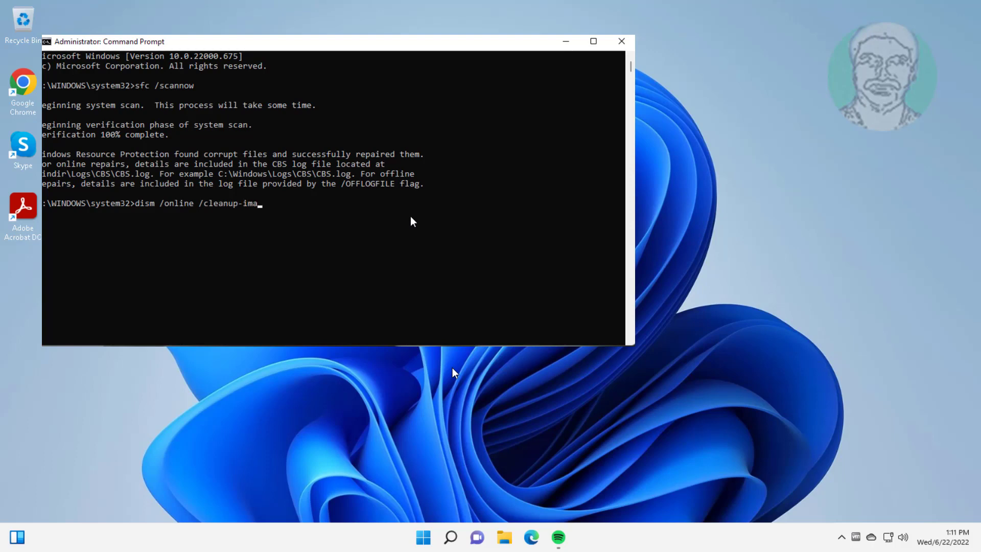
pyautogui.write('ge /rest')
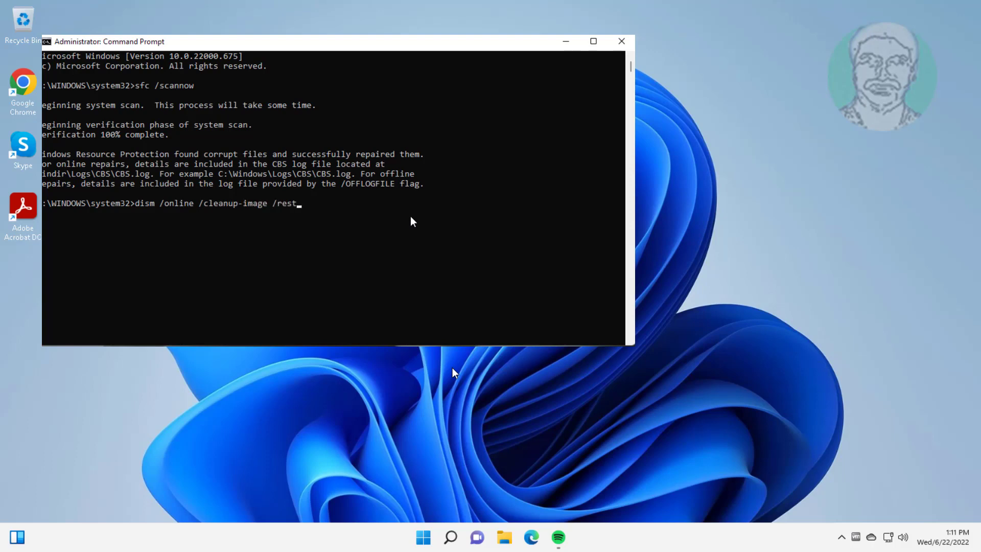
pyautogui.write('orehealth')
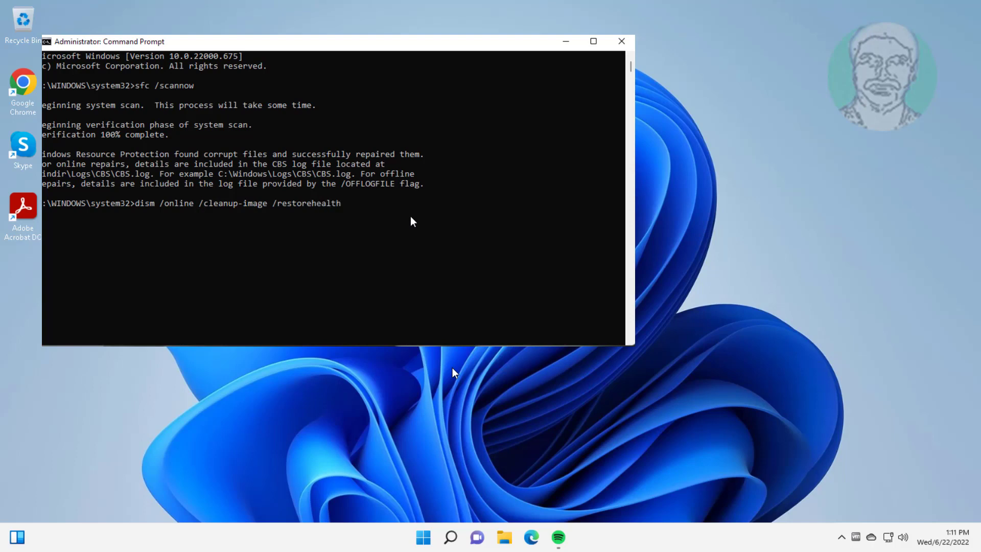
pyautogui.press('Return')
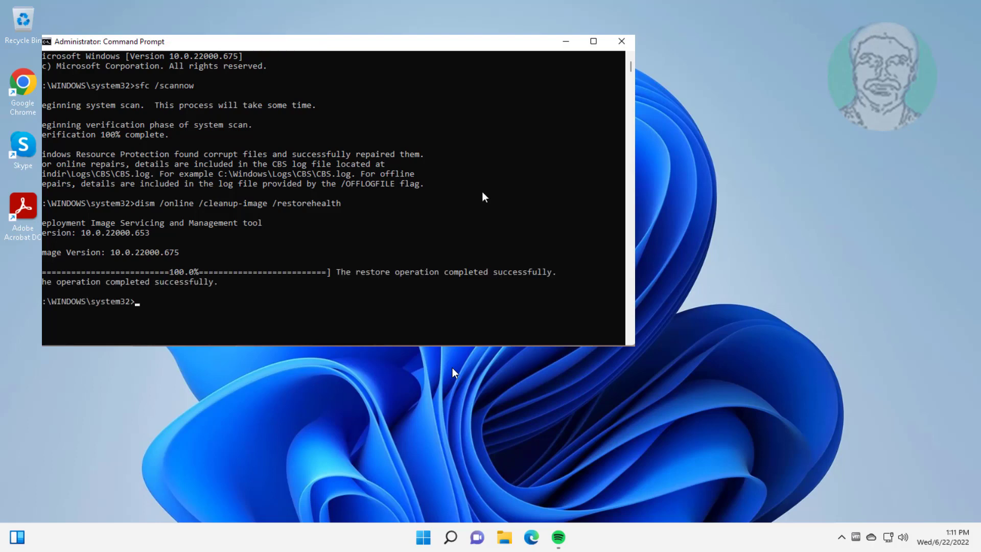
pyautogui.write('ex')
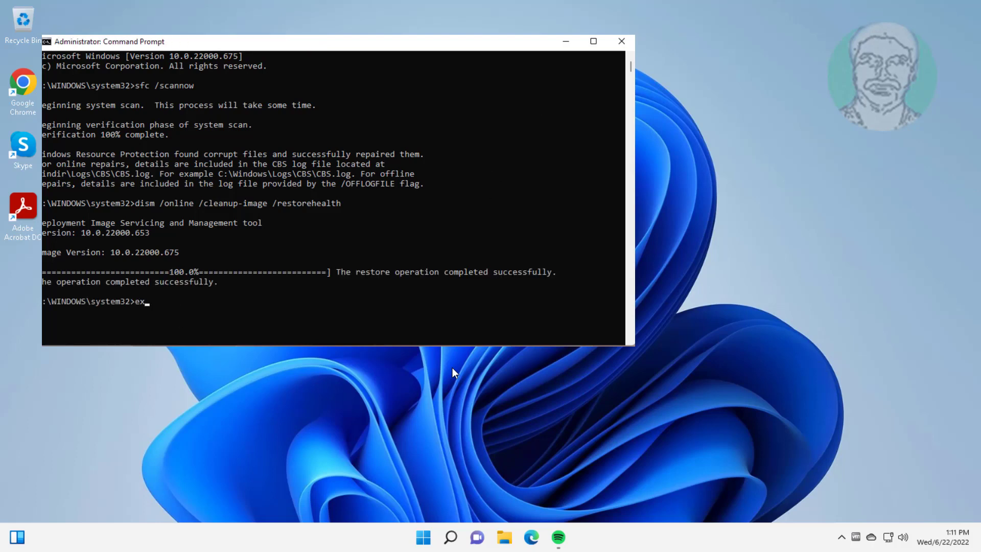